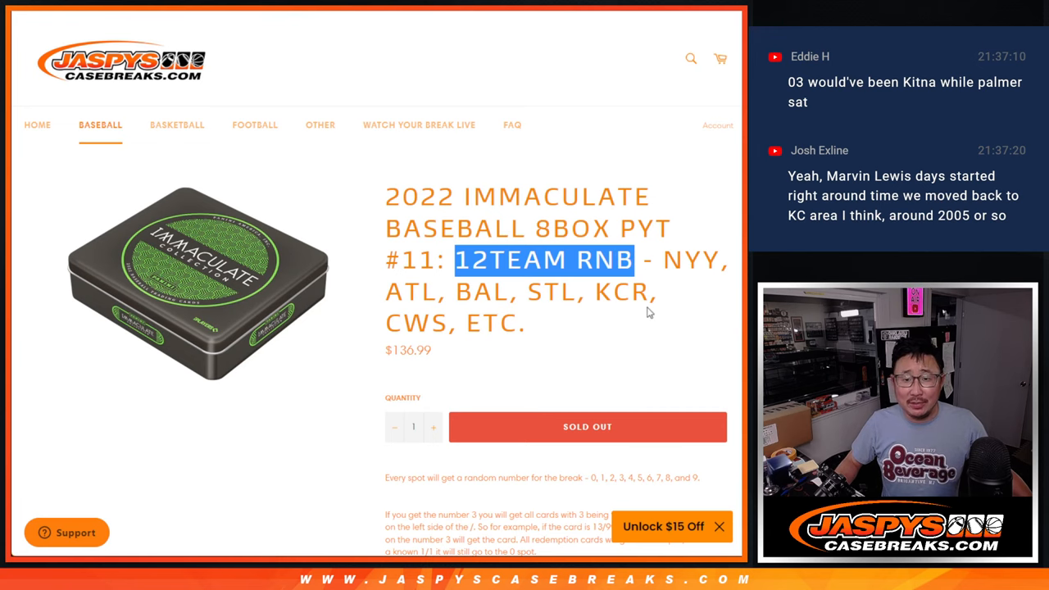
- Randomize the ten participant entries, then rerun with Again! until shuffled nine times
{"action": "scroll", "scroll_direction": "down", "scroll_amount": 3}
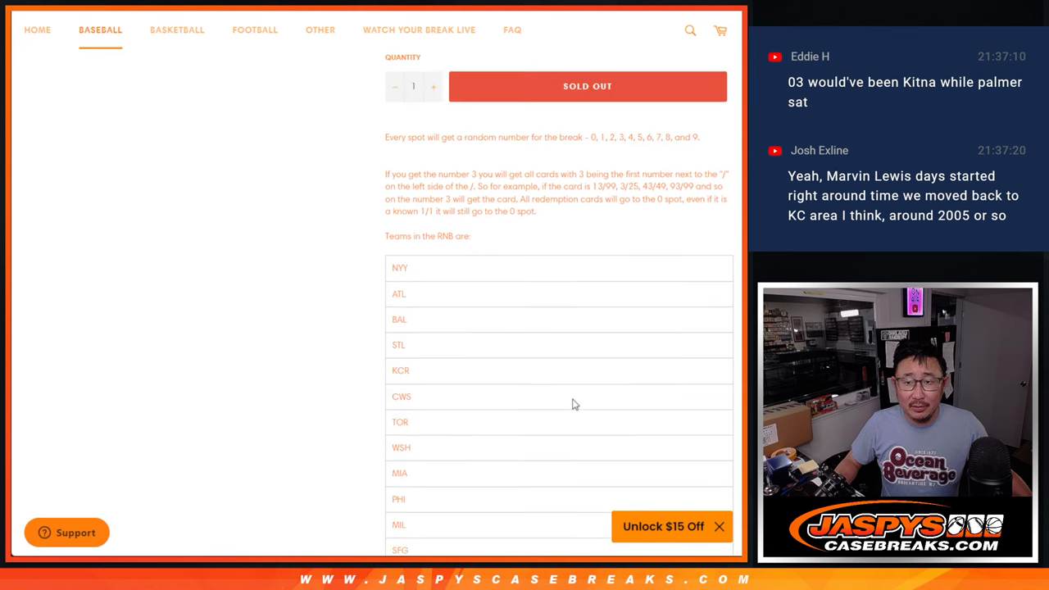
{"action": "scroll", "scroll_direction": "up", "scroll_amount": 3}
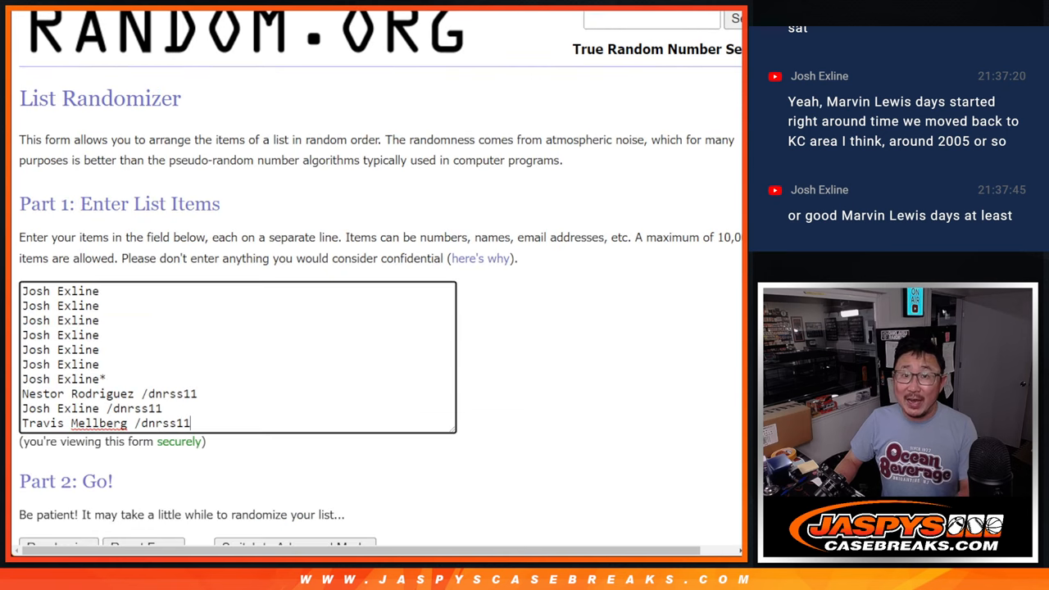
{"action": "scroll", "scroll_direction": "down", "scroll_amount": 3}
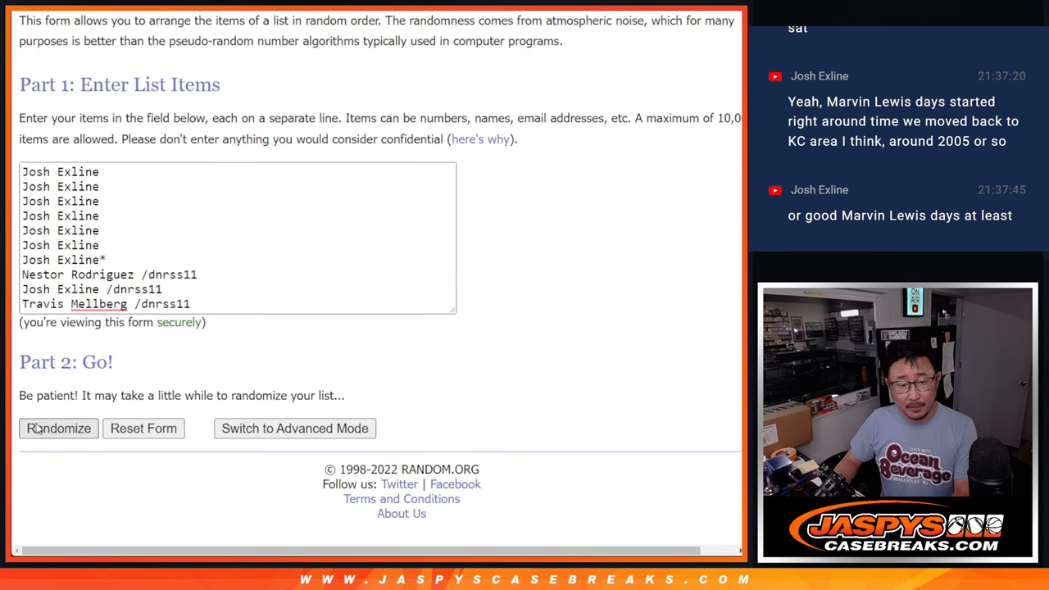
{"action": "left_click", "coordinate": [59, 428]}
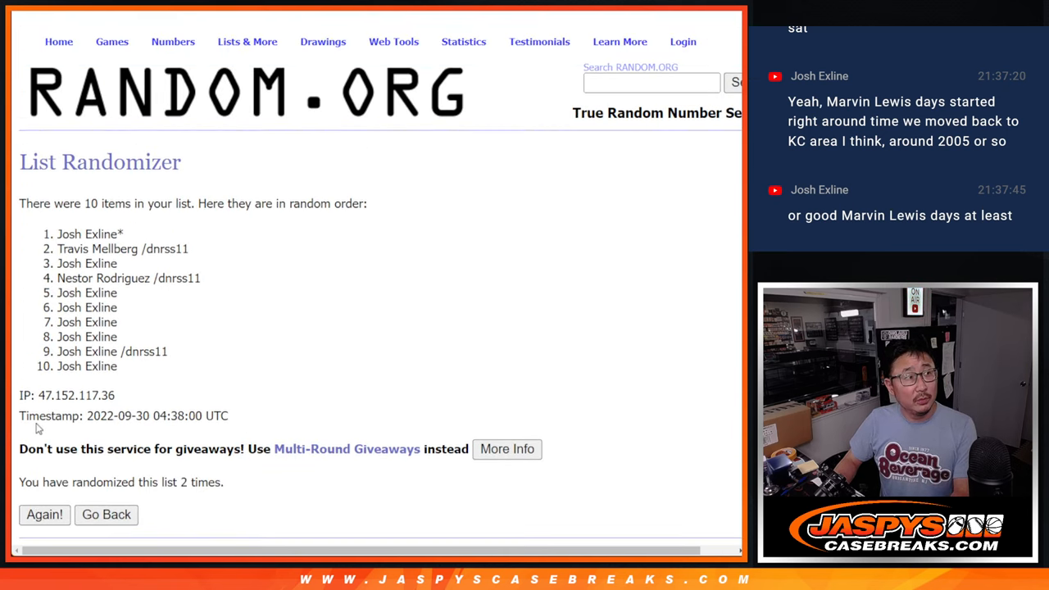
{"action": "left_click", "coordinate": [44, 515]}
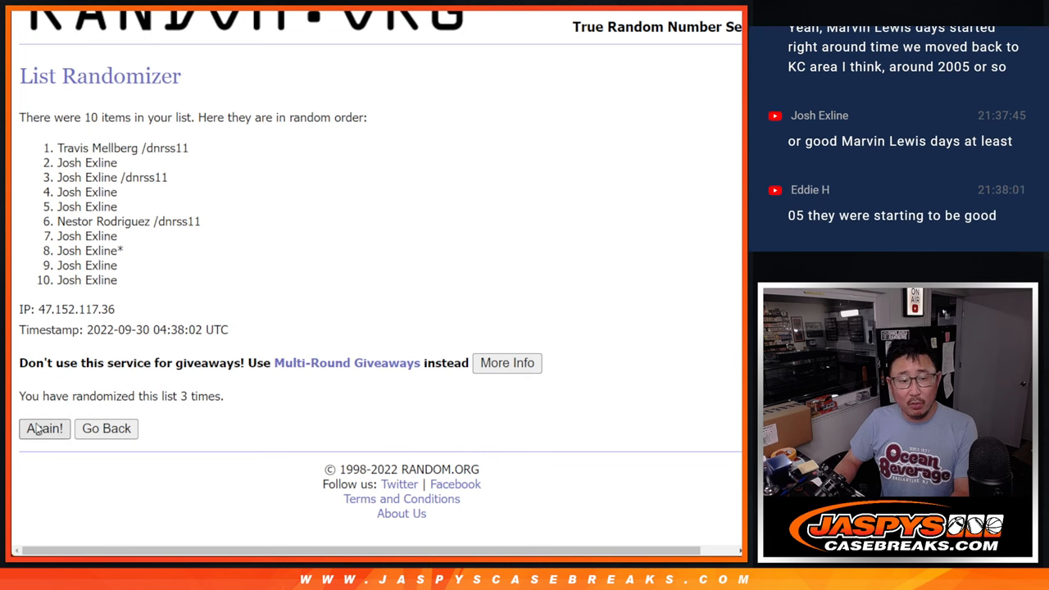
{"action": "left_click", "coordinate": [44, 427]}
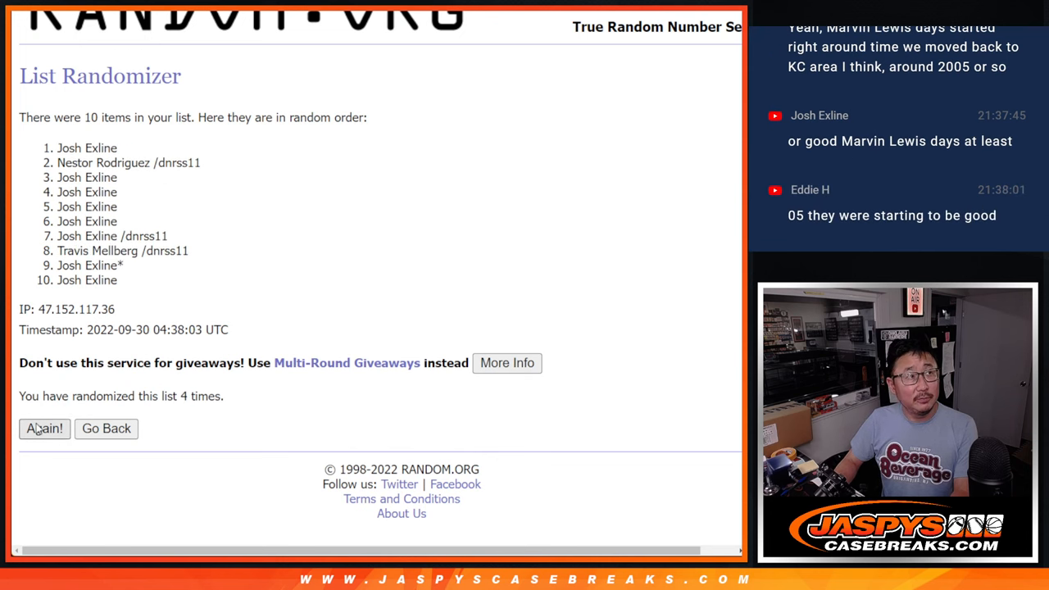
{"action": "left_click", "coordinate": [44, 429]}
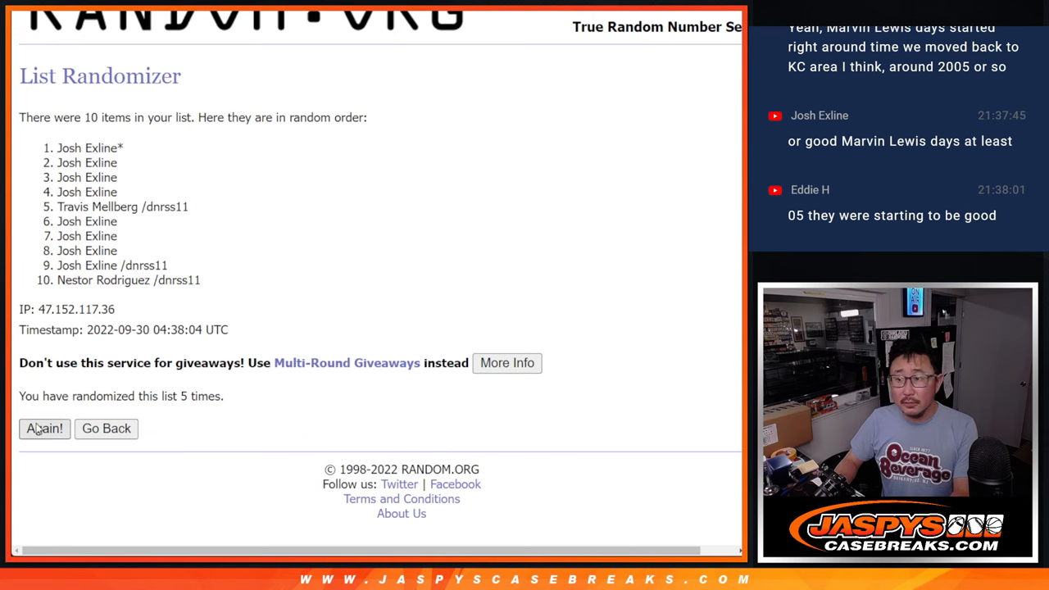
{"action": "left_click", "coordinate": [44, 428]}
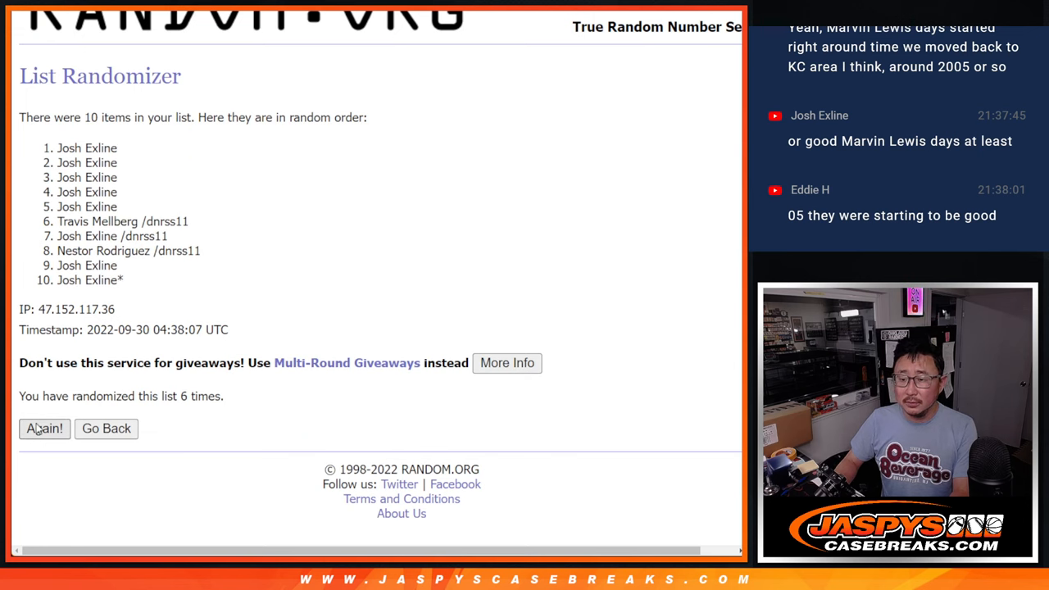
{"action": "left_click", "coordinate": [44, 428]}
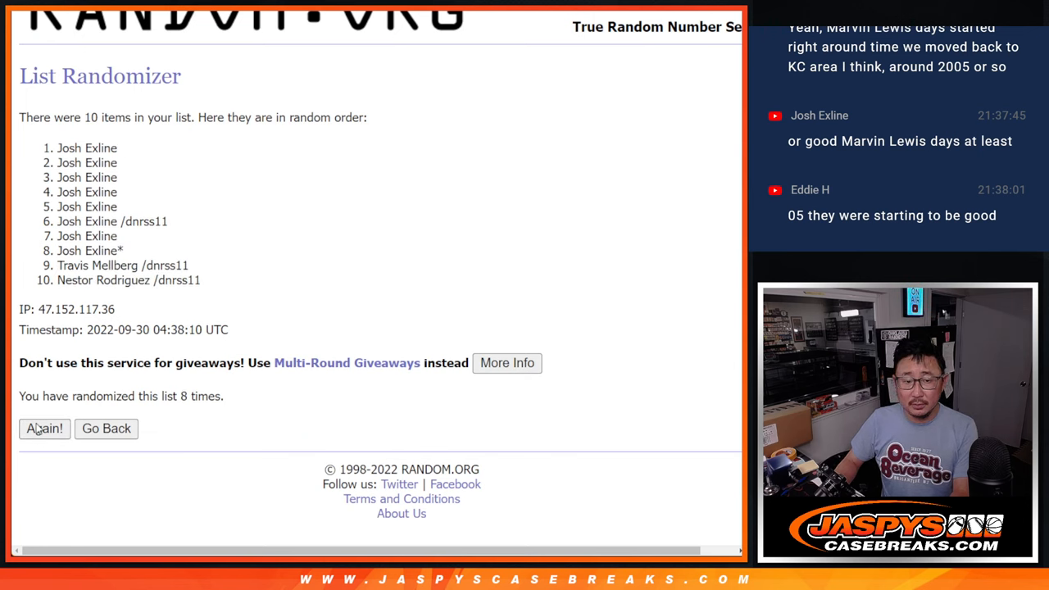
{"action": "left_click", "coordinate": [45, 428]}
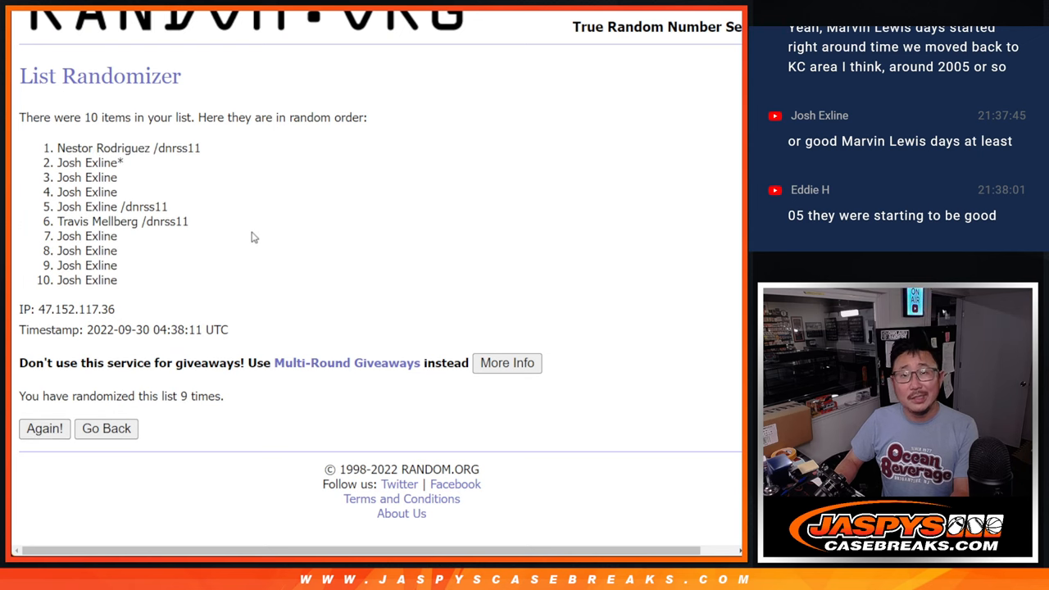
{"action": "left_click", "coordinate": [44, 430]}
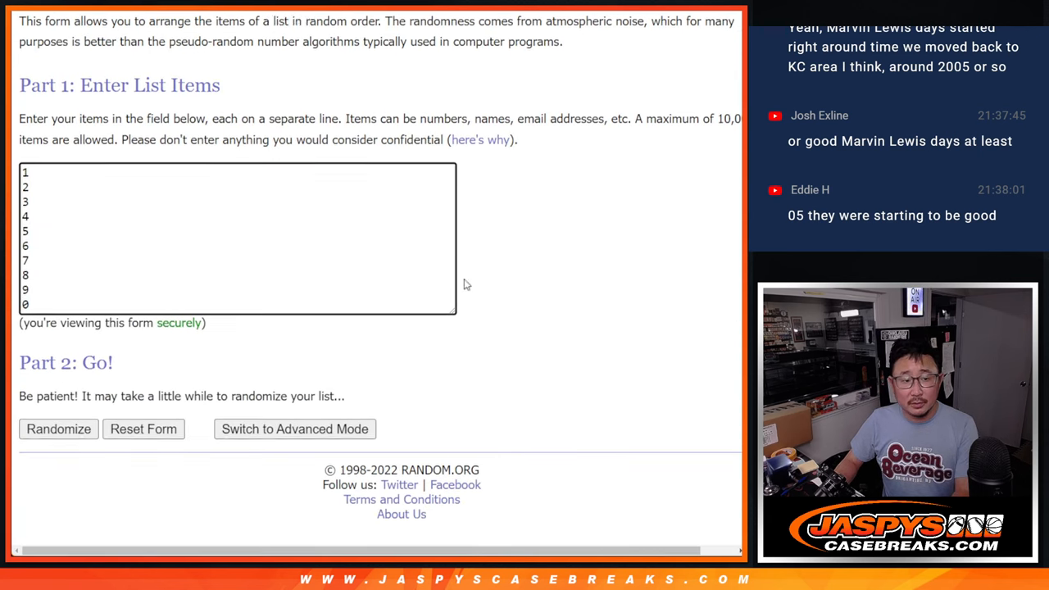
- Randomize the numbers 0–9, then rerun with Again! until shuffled nine times
{"action": "left_click", "coordinate": [59, 429]}
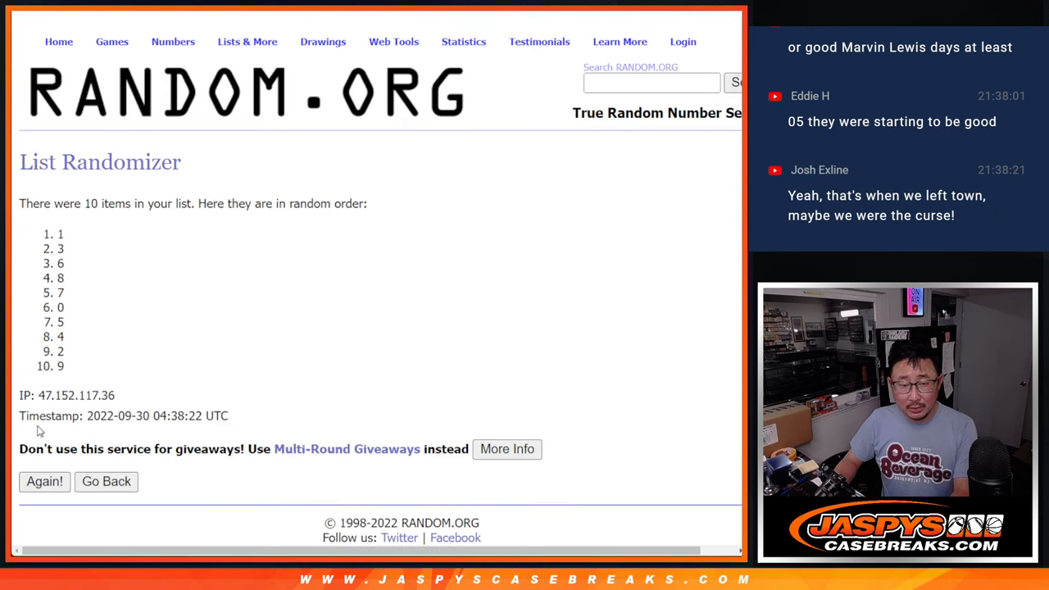
{"action": "left_click", "coordinate": [44, 482]}
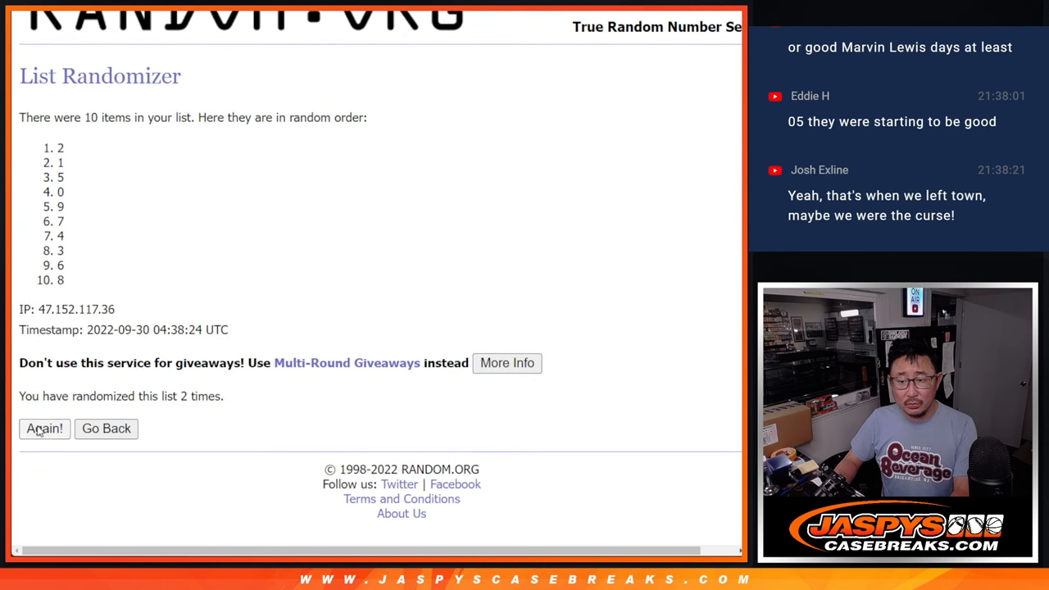
{"action": "left_click", "coordinate": [44, 428]}
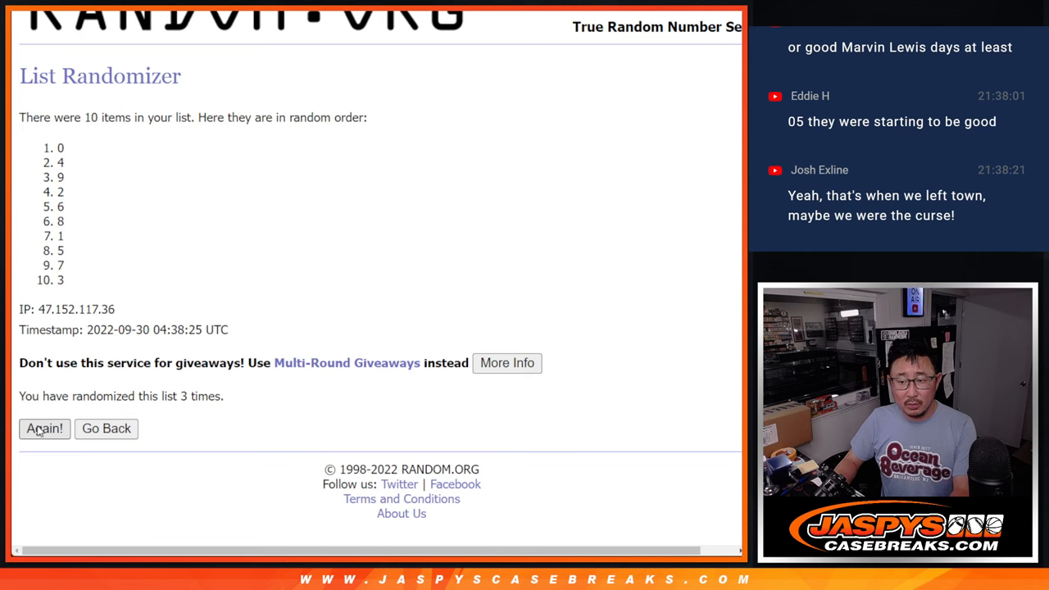
{"action": "left_click", "coordinate": [44, 429]}
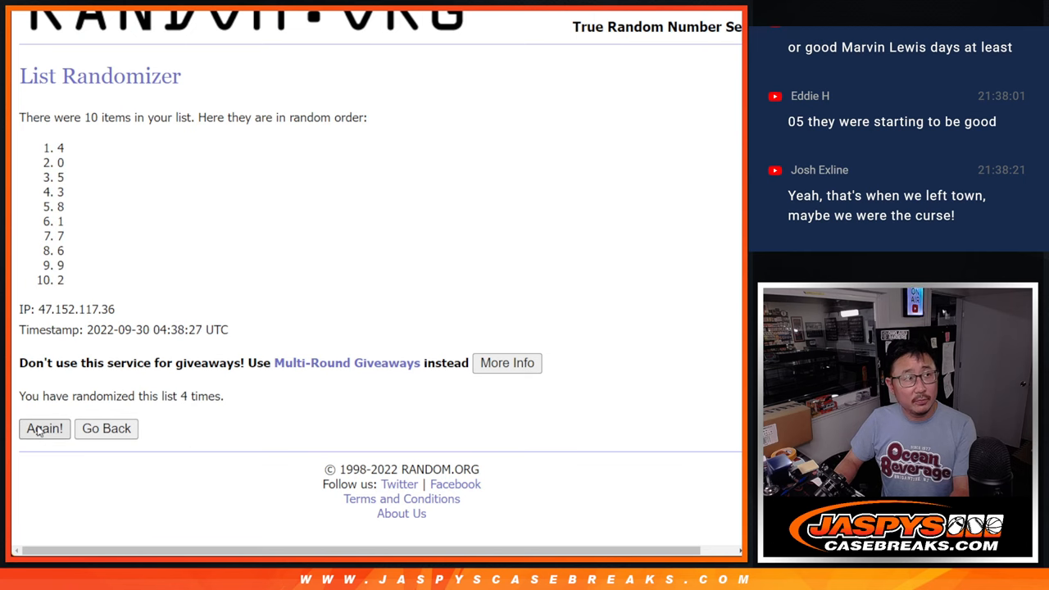
{"action": "left_click", "coordinate": [44, 428]}
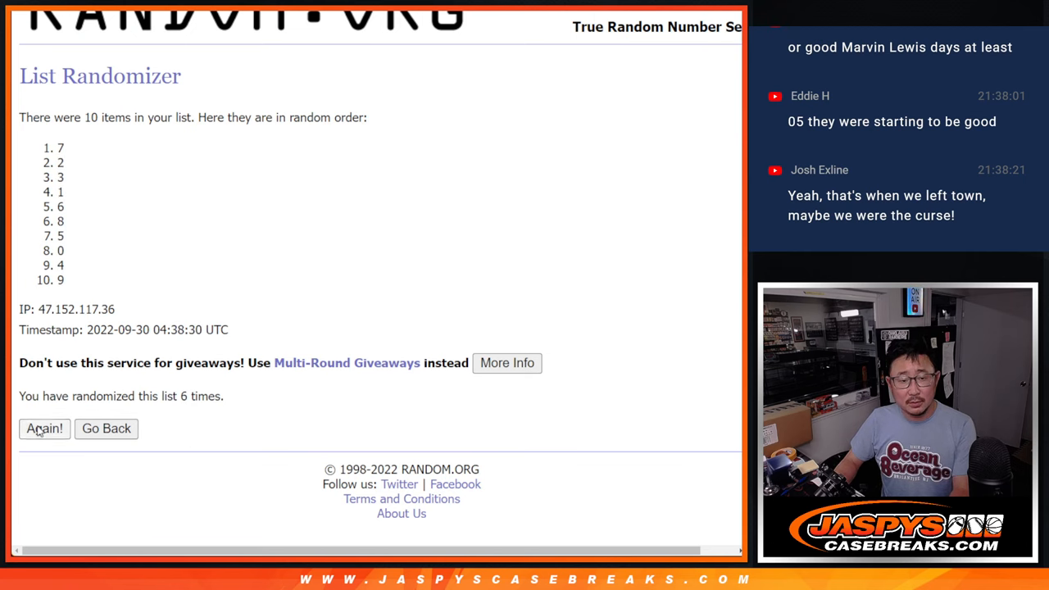
{"action": "left_click", "coordinate": [44, 428]}
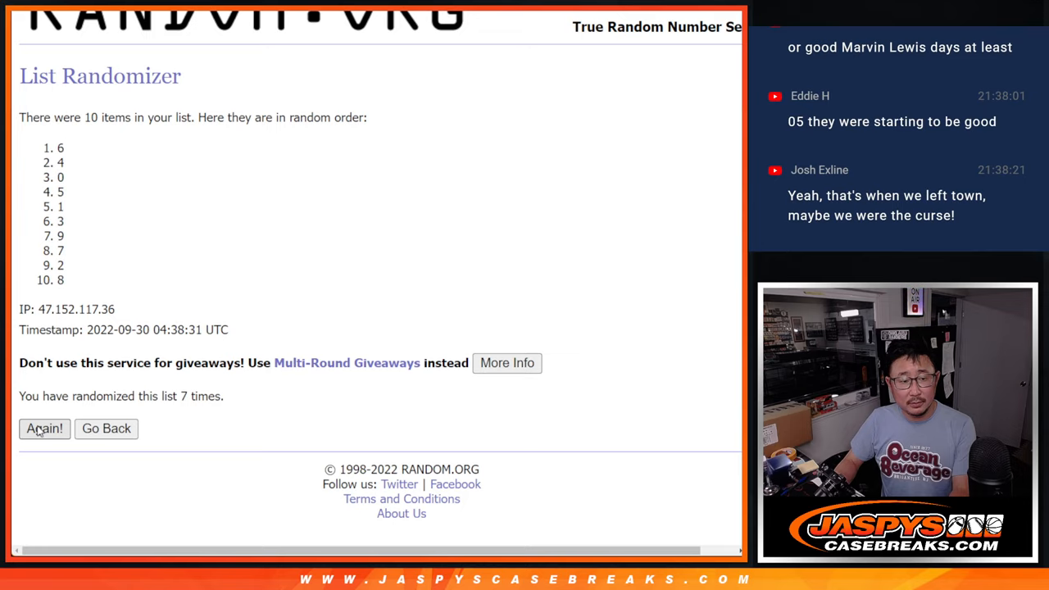
{"action": "left_click", "coordinate": [44, 428]}
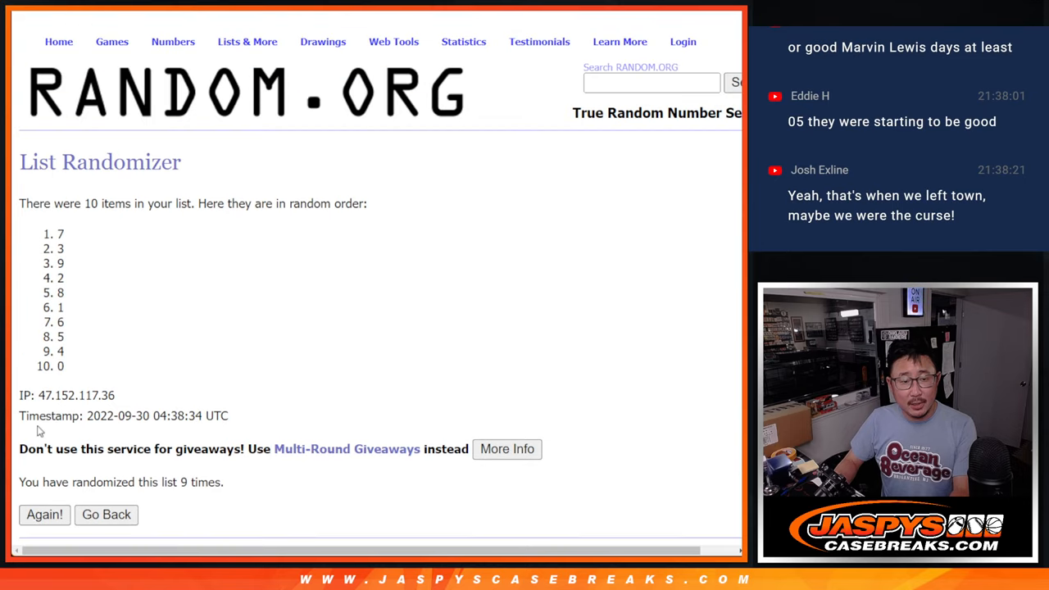
{"action": "left_click", "coordinate": [44, 515]}
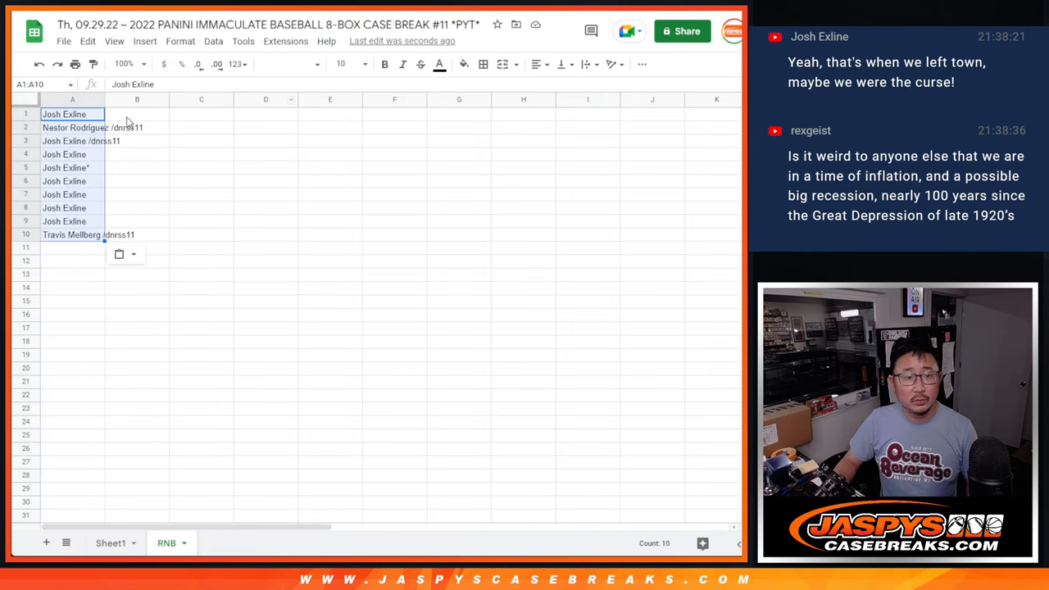
- Apply Comfortaa font to the entries, sort rows by the number column, and adjust borders and alignment
{"action": "left_click", "coordinate": [290, 64]}
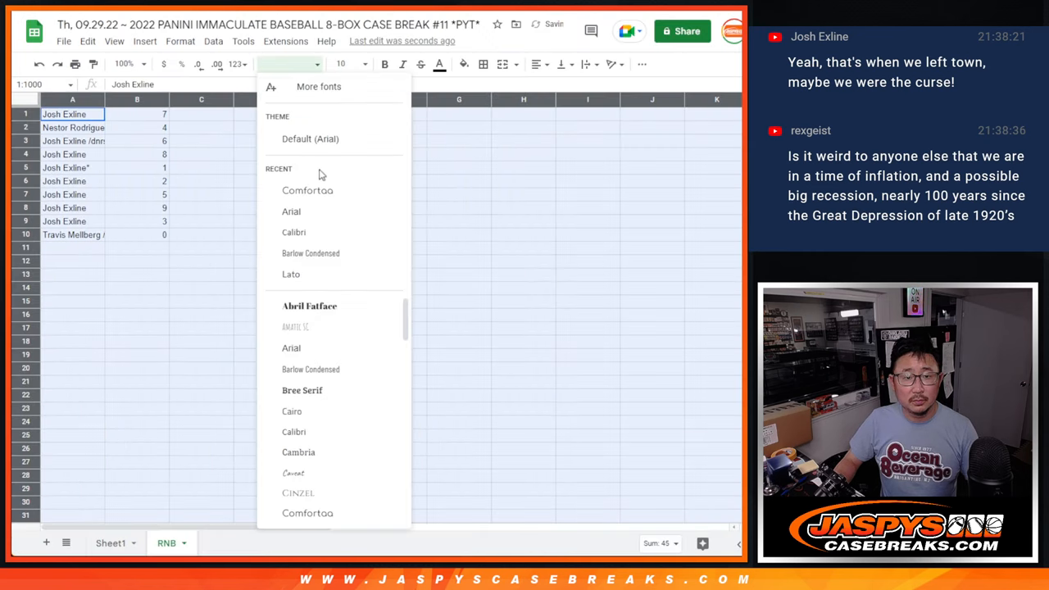
{"action": "left_click", "coordinate": [309, 190]}
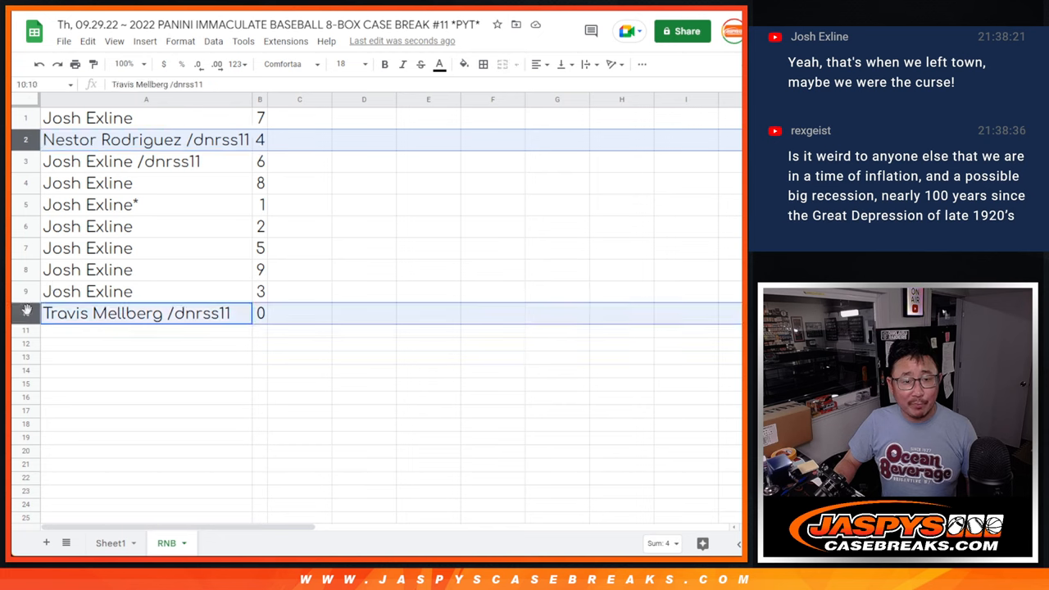
{"action": "mouse_move", "coordinate": [371, 264]}
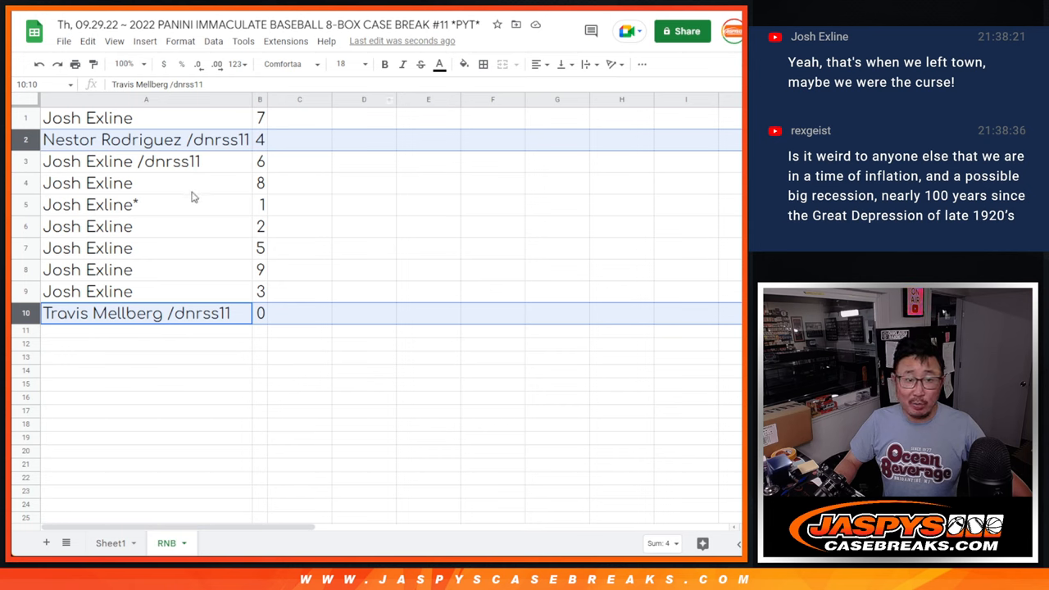
{"action": "left_click", "coordinate": [89, 203]}
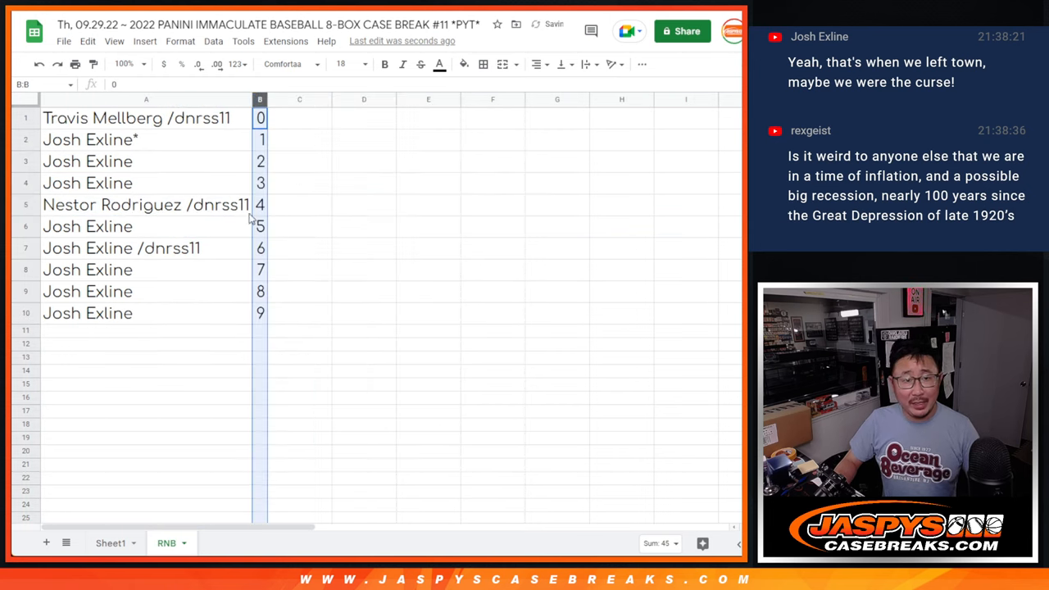
{"action": "left_click", "coordinate": [482, 64]}
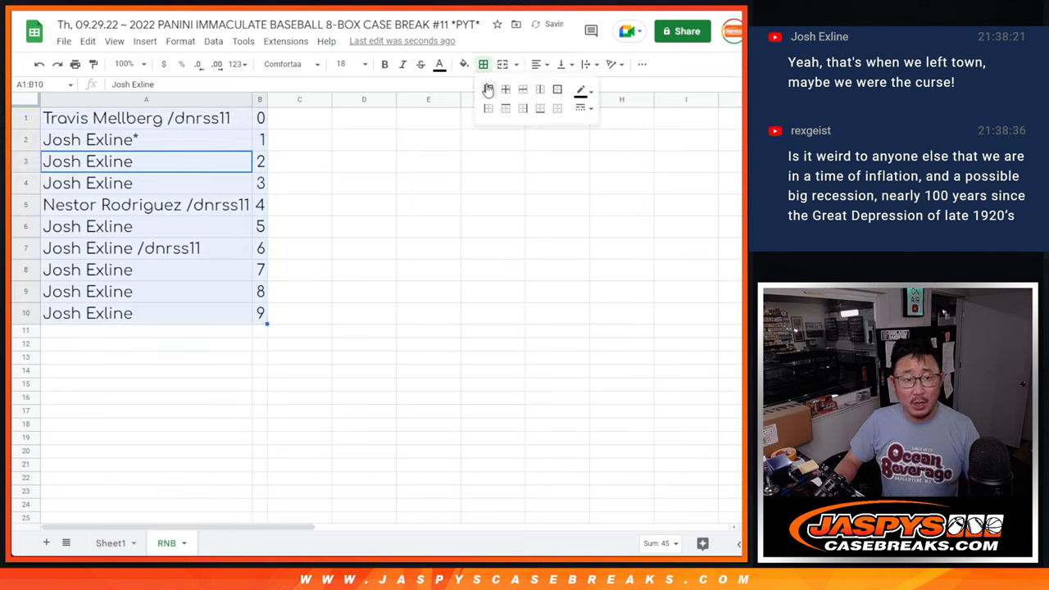
{"action": "left_click", "coordinate": [538, 64]}
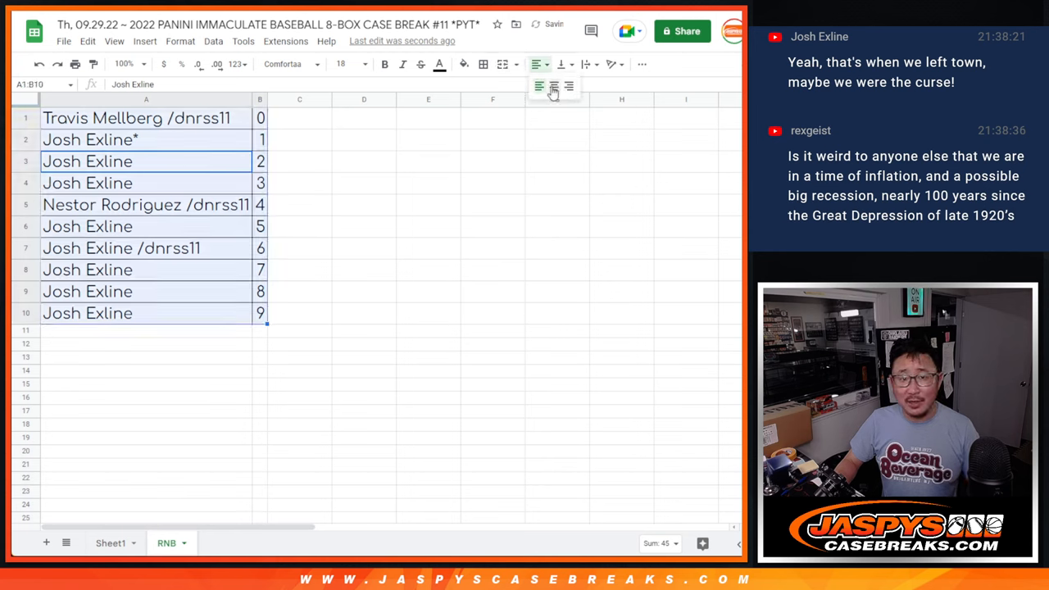